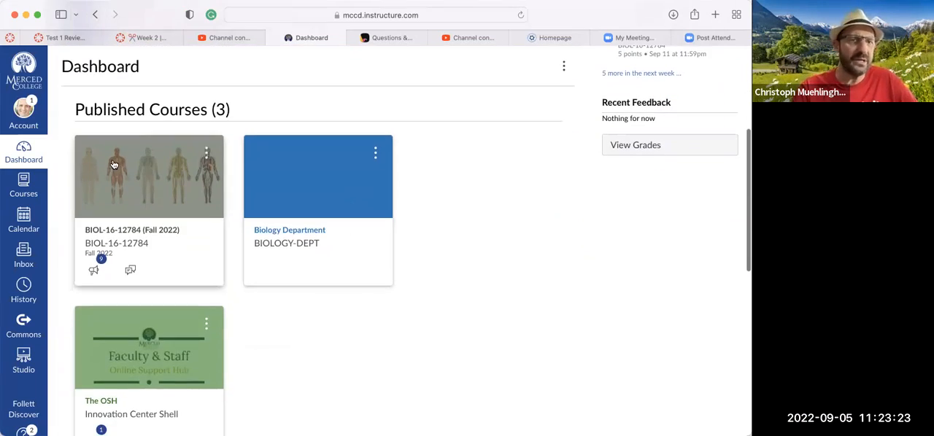
- Go from the Dashboard into the BIOL-16-12784 course's Modules page
{"action": "left_click", "coordinate": [149, 176]}
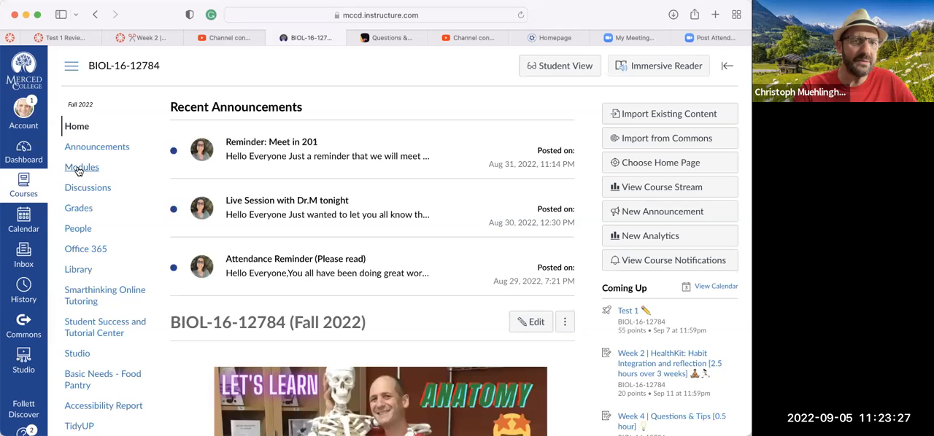
{"action": "left_click", "coordinate": [81, 166]}
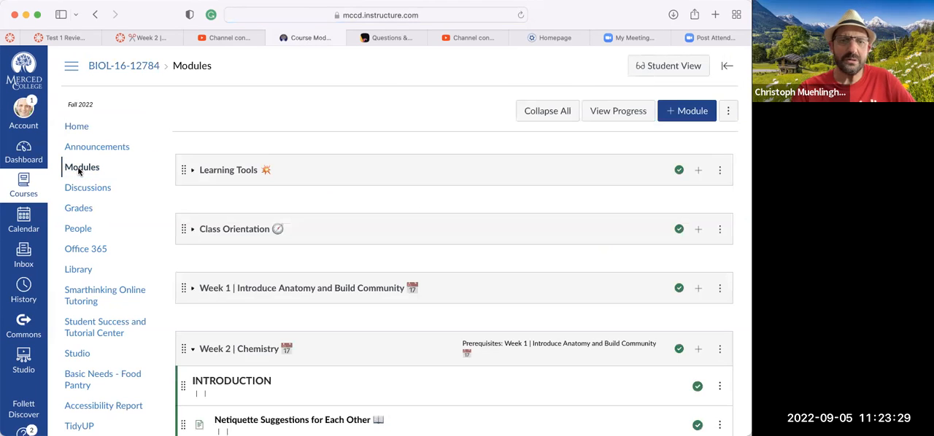
{"action": "scroll", "scroll_direction": "down", "scroll_amount": 3}
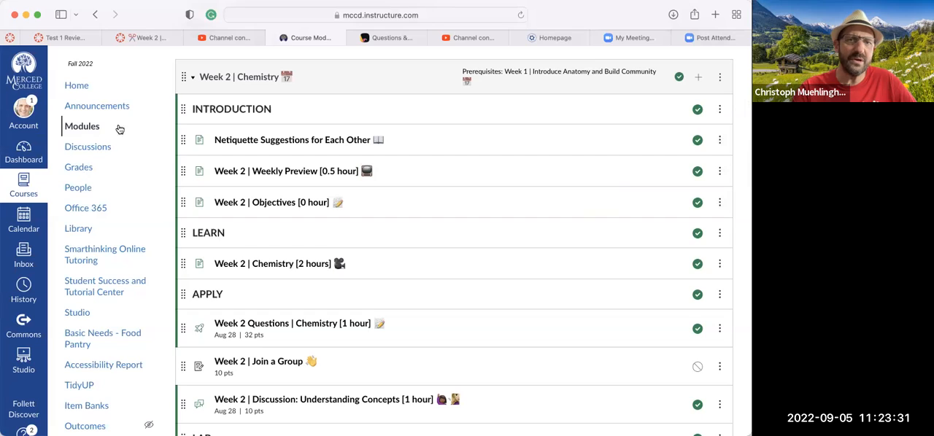
- Collapse the Week 2 | Chemistry module and scroll down to the later weeks
{"action": "left_click", "coordinate": [192, 76]}
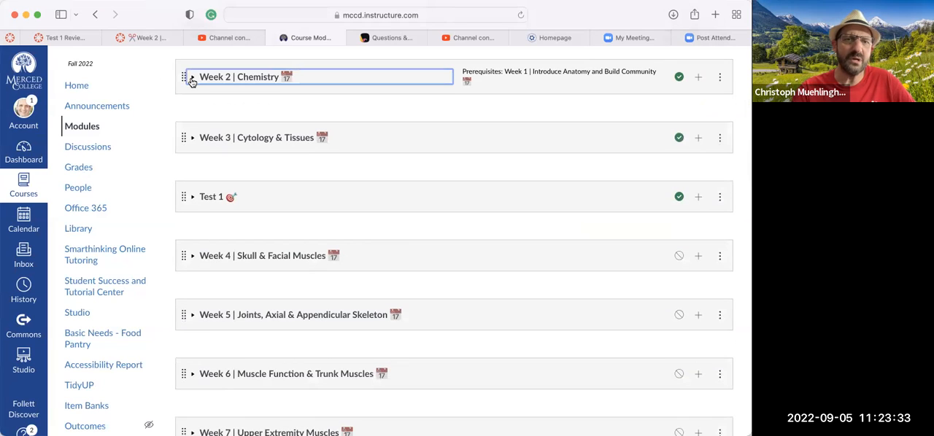
{"action": "scroll", "scroll_direction": "down", "scroll_amount": 3}
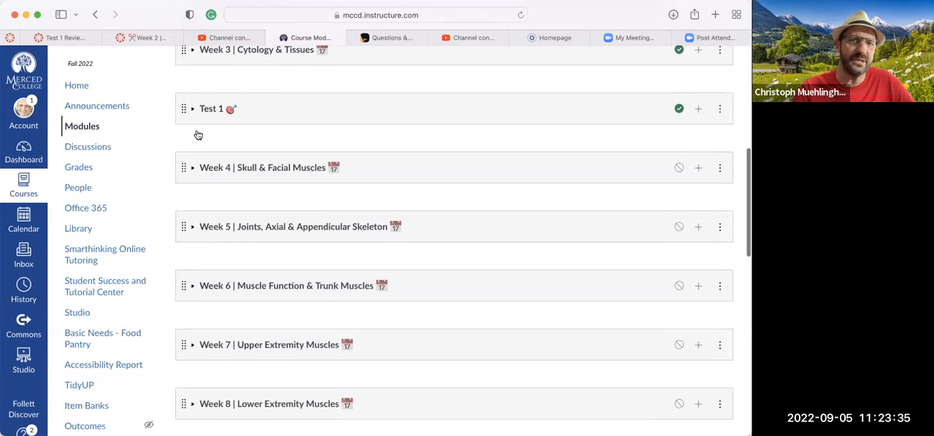
{"action": "scroll", "scroll_direction": "down", "scroll_amount": 3}
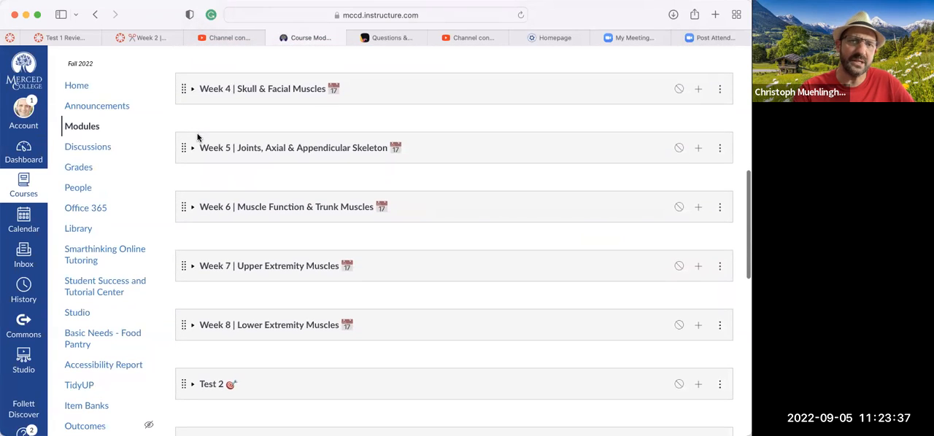
- Expand Week 4 | Skull & Facial Muscles and scroll through its introduction, learn, apply and lab items
{"action": "left_click", "coordinate": [192, 88]}
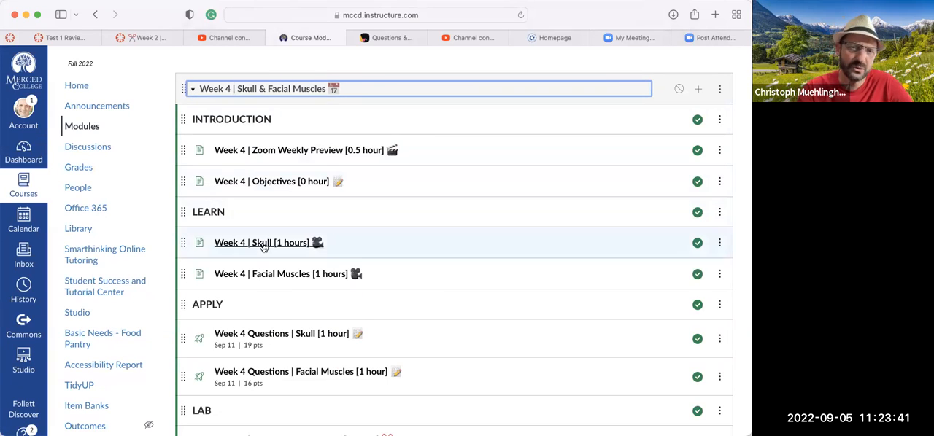
{"action": "mouse_move", "coordinate": [261, 242]}
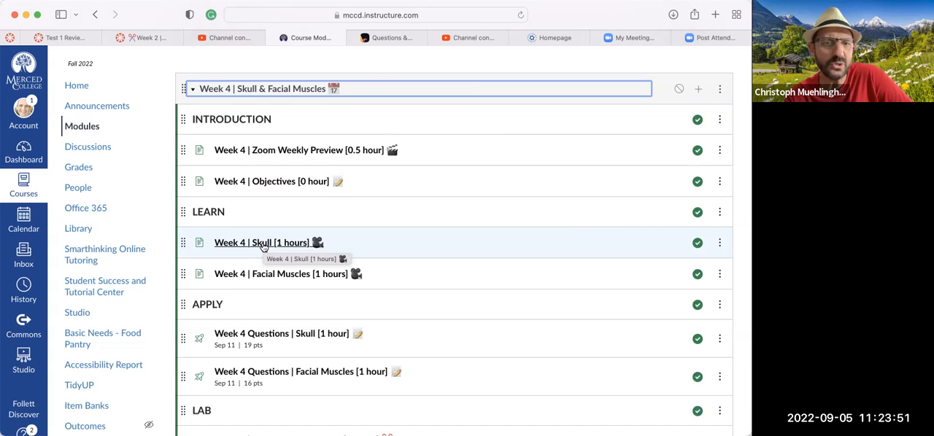
{"action": "scroll", "scroll_direction": "down", "scroll_amount": 3}
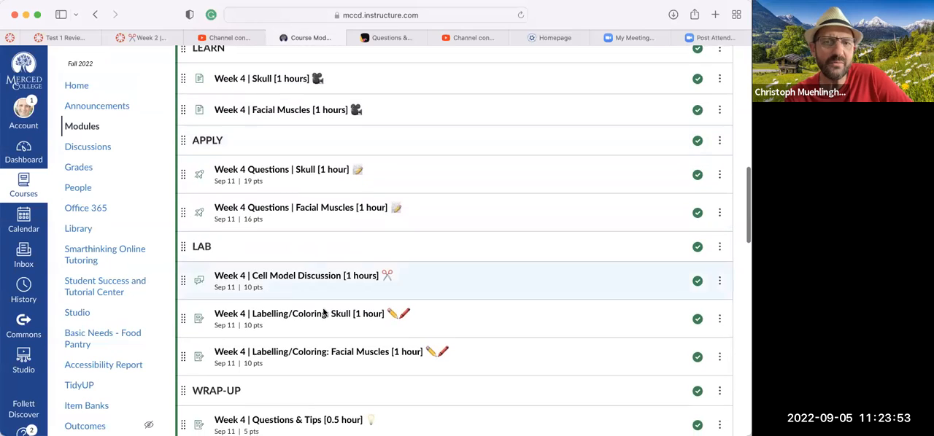
{"action": "mouse_move", "coordinate": [283, 331]}
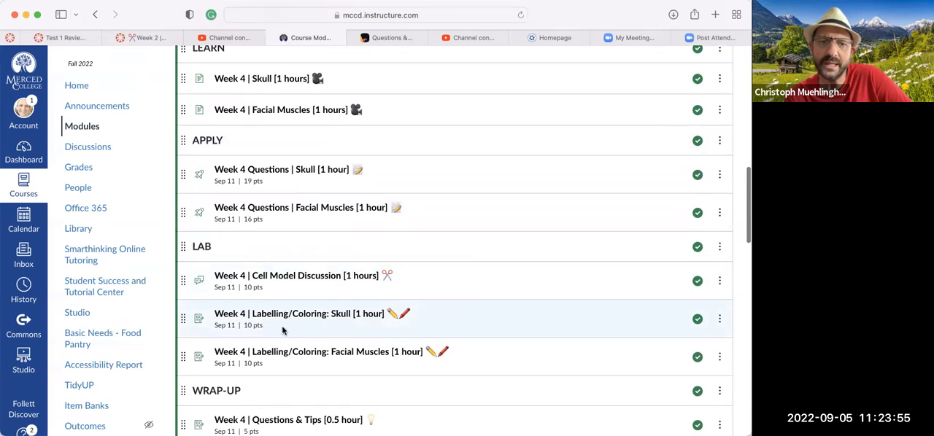
{"action": "scroll", "scroll_direction": "down", "scroll_amount": 3}
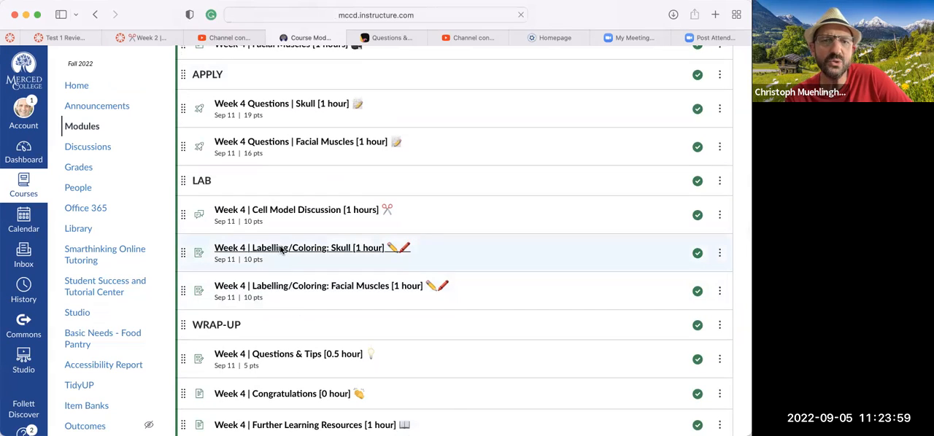
- Open the Week 4 Labelling/Coloring: Skull assignment and scroll to its Skull Terms list
{"action": "left_click", "coordinate": [299, 247]}
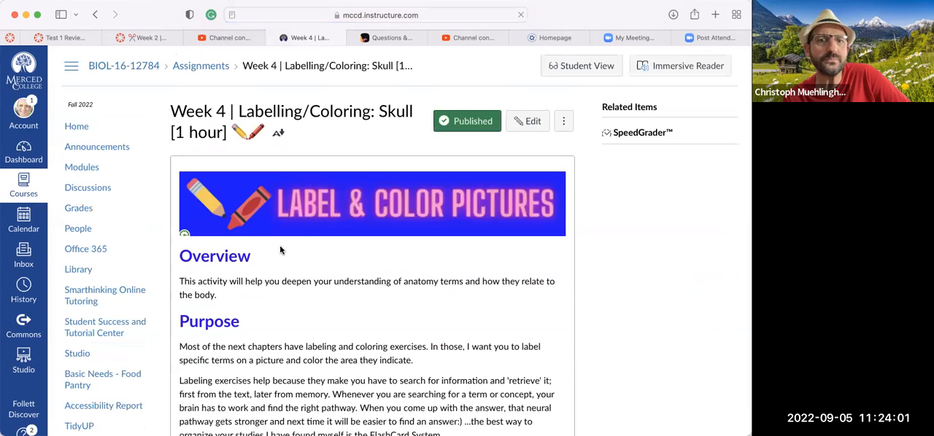
{"action": "scroll", "scroll_direction": "down", "scroll_amount": 3}
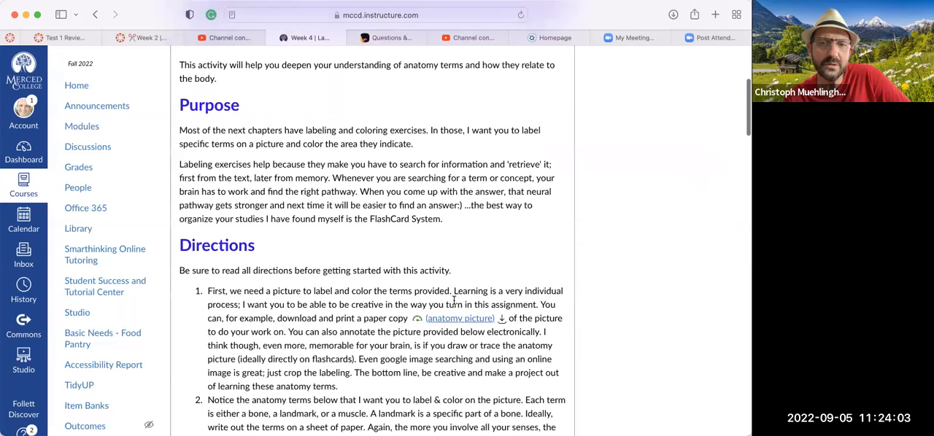
{"action": "scroll", "scroll_direction": "down", "scroll_amount": 3}
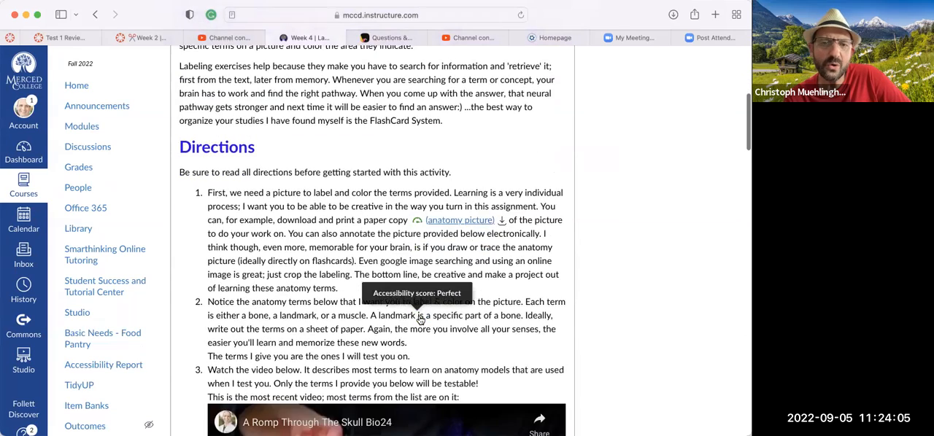
{"action": "scroll", "scroll_direction": "down", "scroll_amount": 3}
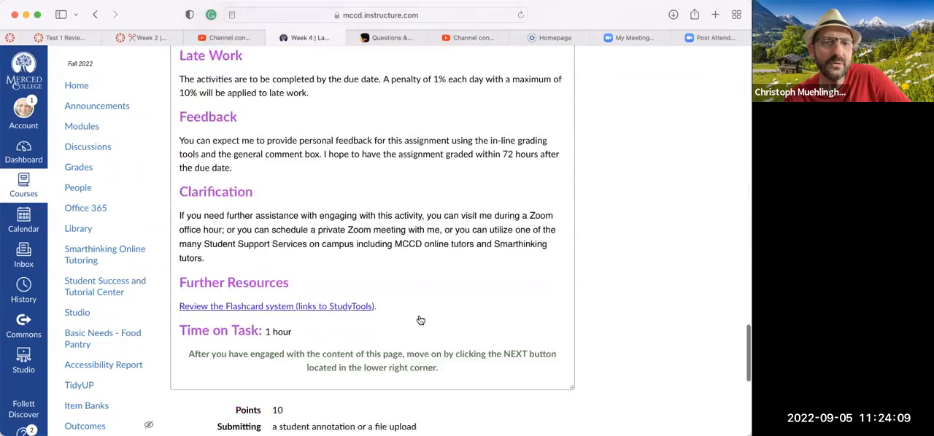
{"action": "scroll", "scroll_direction": "down", "scroll_amount": 3}
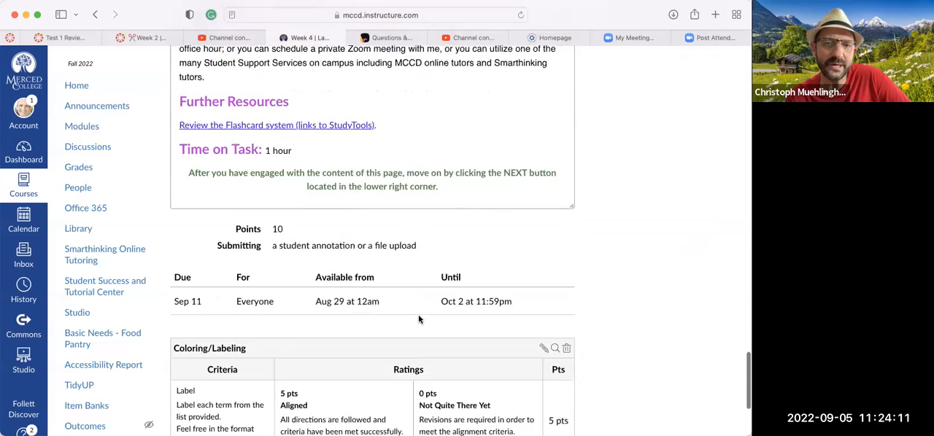
{"action": "scroll", "scroll_direction": "up", "scroll_amount": 3}
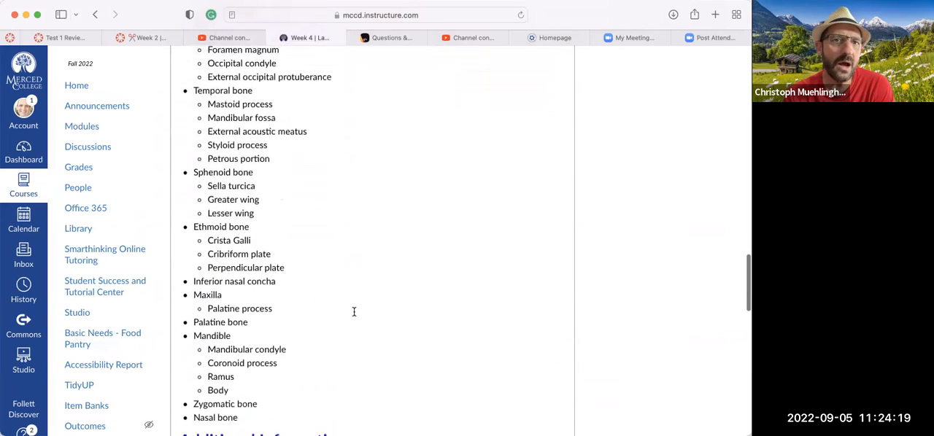
{"action": "scroll", "scroll_direction": "up", "scroll_amount": 3}
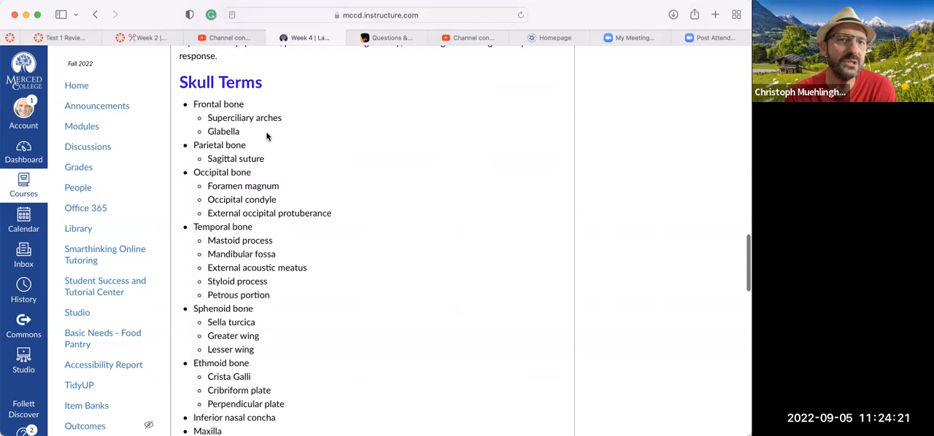
{"action": "mouse_move", "coordinate": [251, 187]}
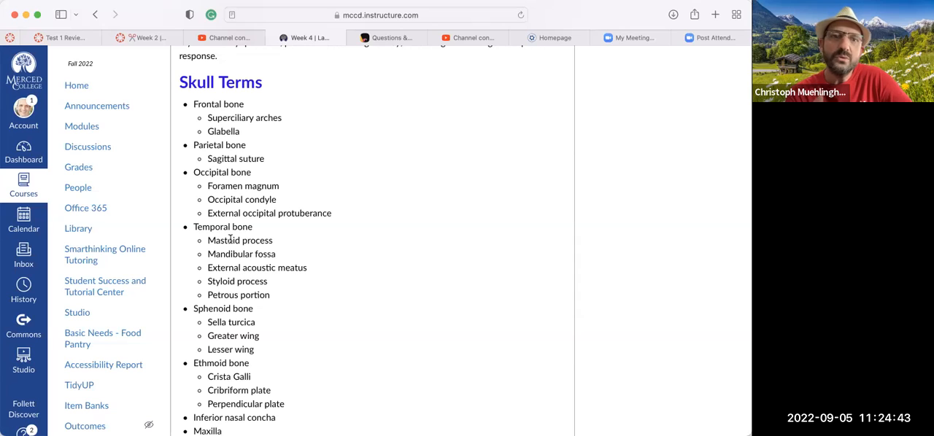
{"action": "mouse_move", "coordinate": [175, 99]}
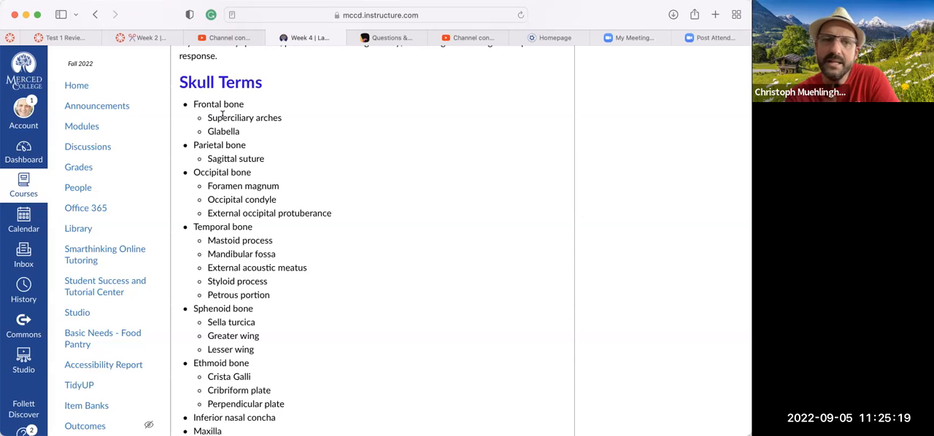
- Scroll up to the two embedded skull review videos, including A Romp Through The Skull Bio24
{"action": "scroll", "scroll_direction": "up", "scroll_amount": 3}
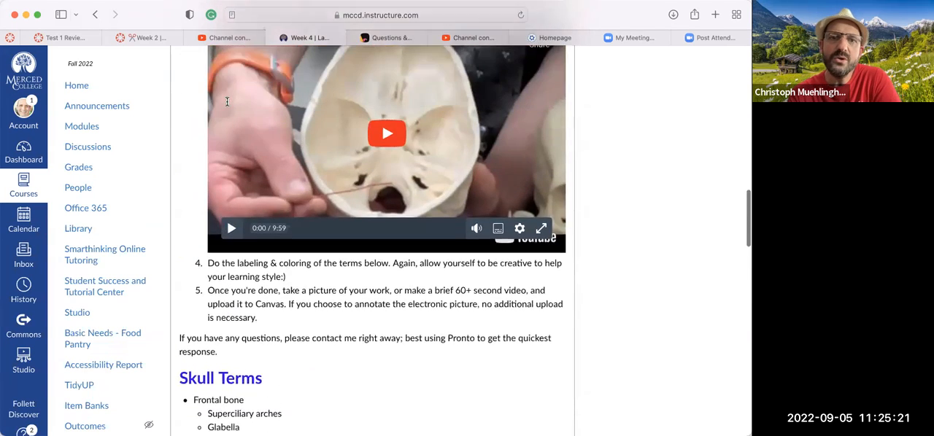
{"action": "scroll", "scroll_direction": "up", "scroll_amount": 3}
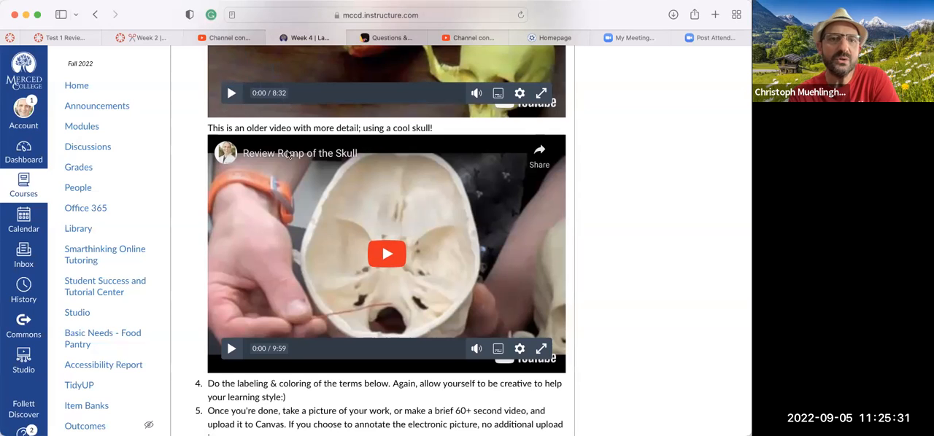
{"action": "scroll", "scroll_direction": "up", "scroll_amount": 3}
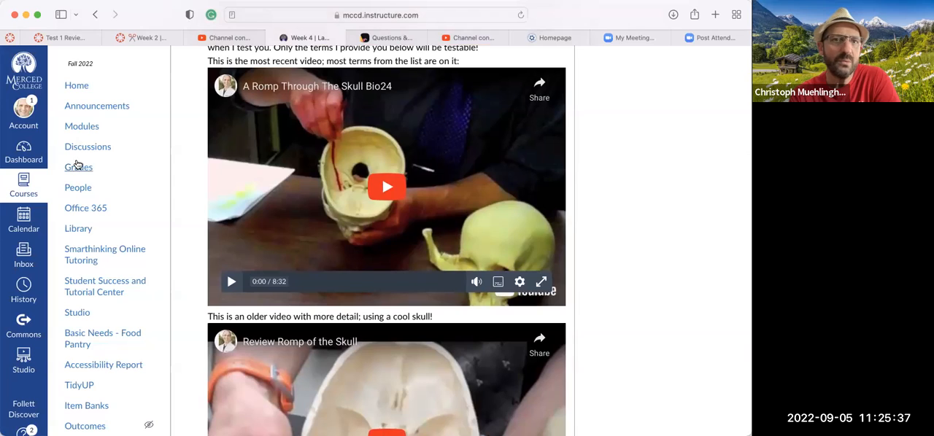
{"action": "left_click", "coordinate": [82, 125]}
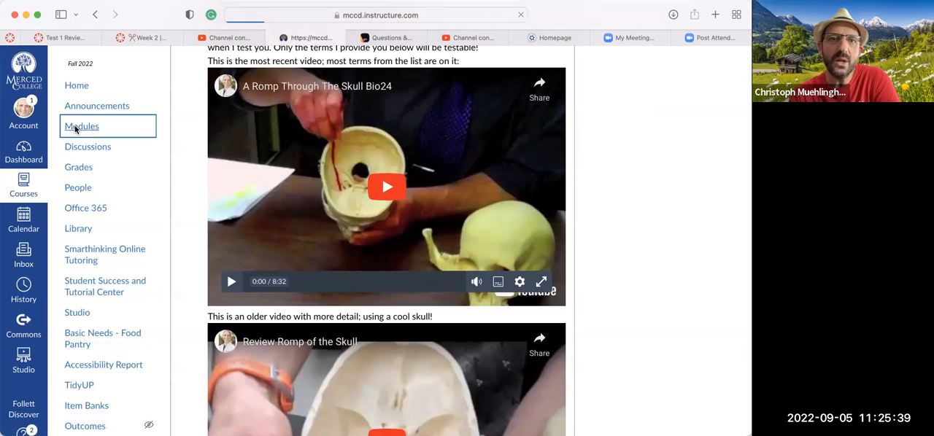
- Return to the Modules page and scroll to Week 4's Learn, Apply and Lab items
{"action": "left_click", "coordinate": [82, 125]}
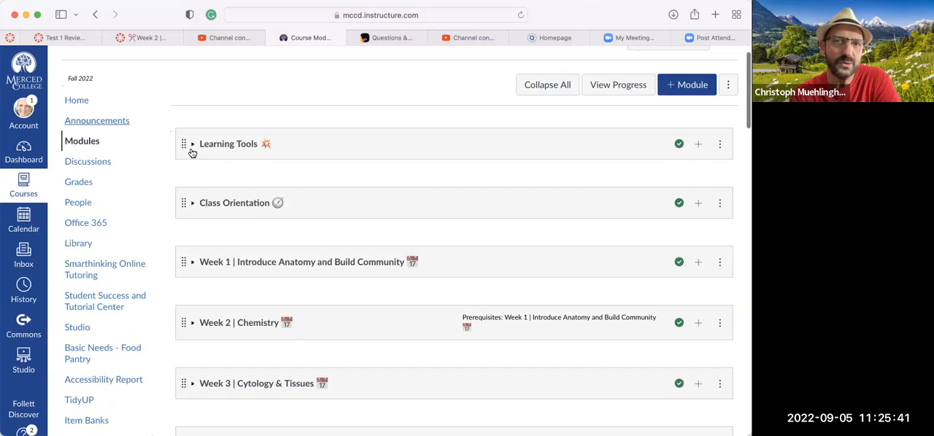
{"action": "scroll", "scroll_direction": "down", "scroll_amount": 3}
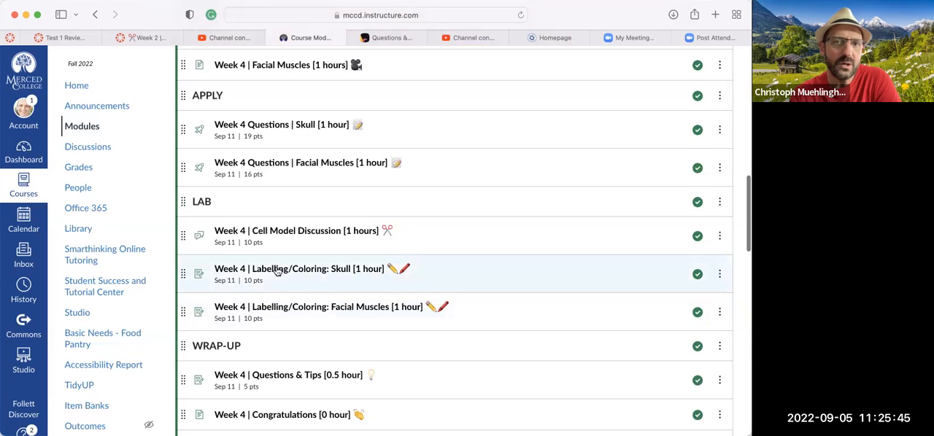
{"action": "scroll", "scroll_direction": "up", "scroll_amount": 3}
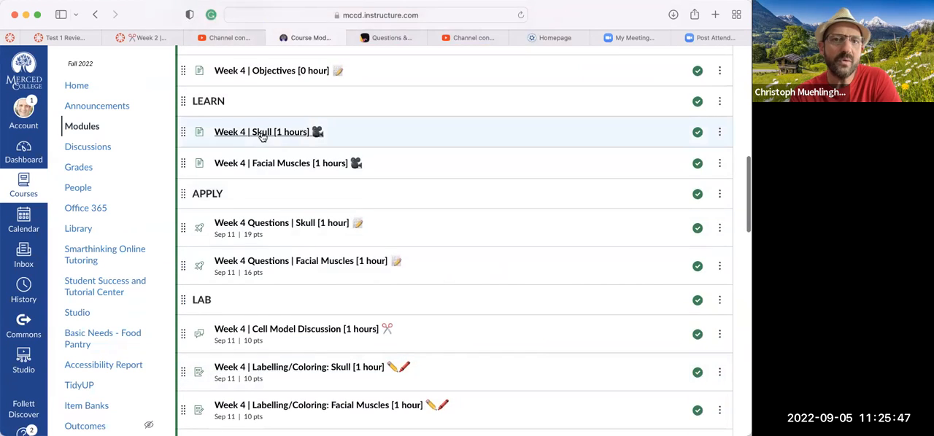
{"action": "left_click", "coordinate": [262, 131]}
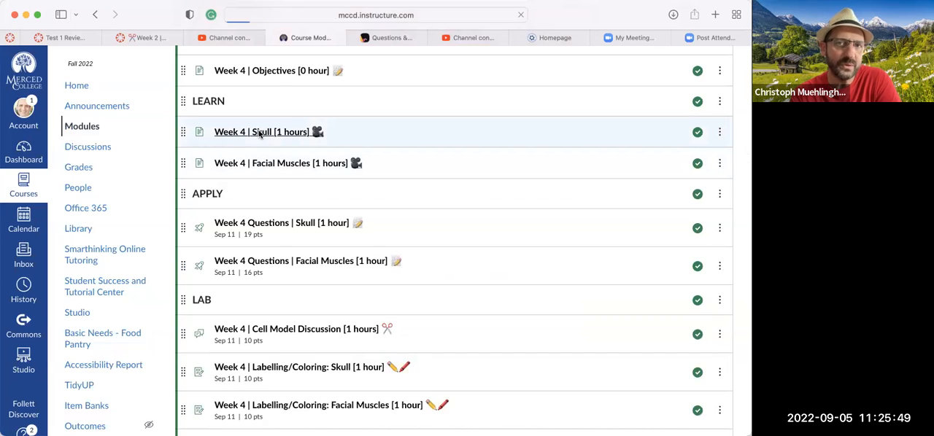
- Open the Week 4 Skull lecture page and scroll down to its Main Concepts tabs
{"action": "left_click", "coordinate": [261, 131]}
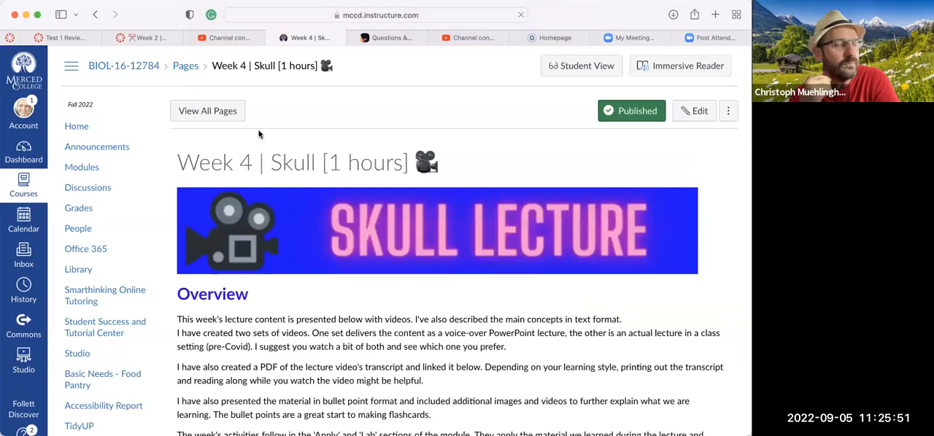
{"action": "scroll", "scroll_direction": "down", "scroll_amount": 3}
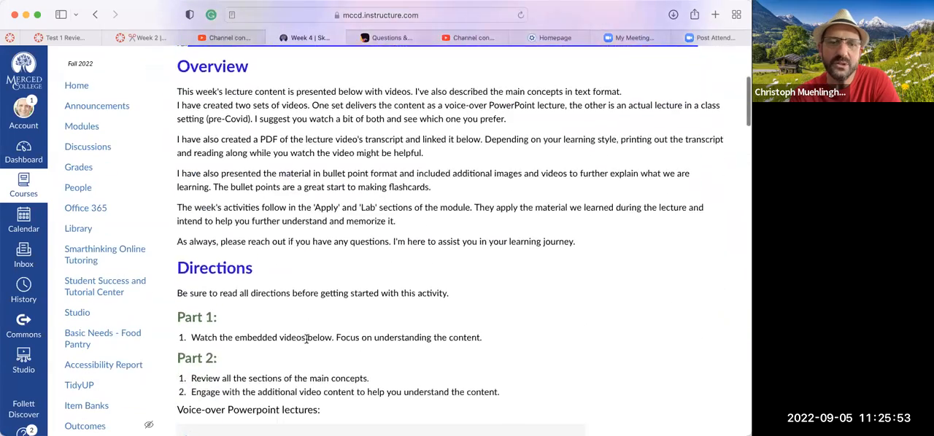
{"action": "scroll", "scroll_direction": "down", "scroll_amount": 3}
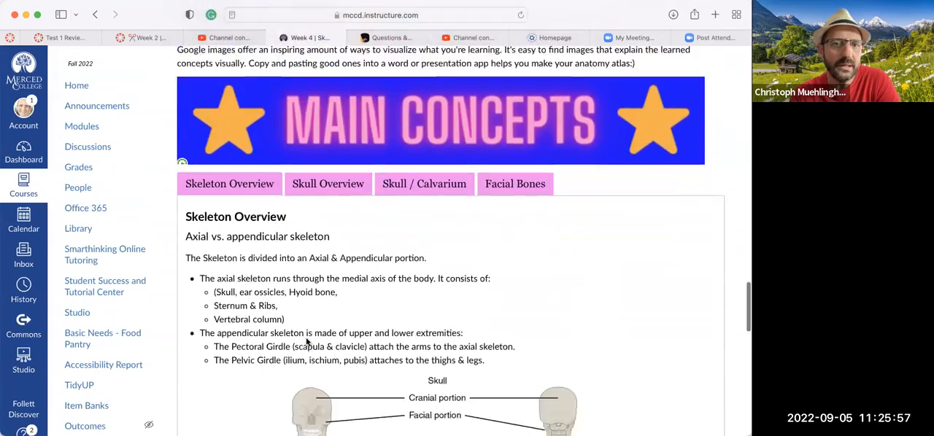
{"action": "scroll", "scroll_direction": "down", "scroll_amount": 3}
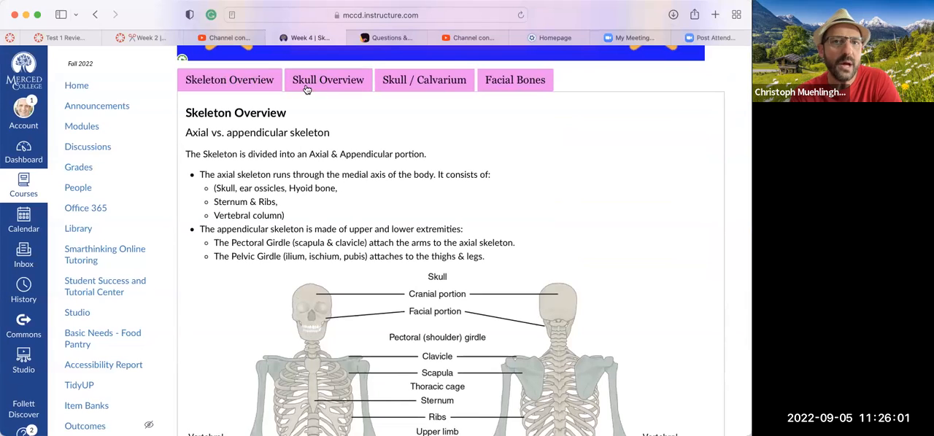
- View the Skull Overview section and the Skull / Calvarium labeled diagram
{"action": "left_click", "coordinate": [327, 79]}
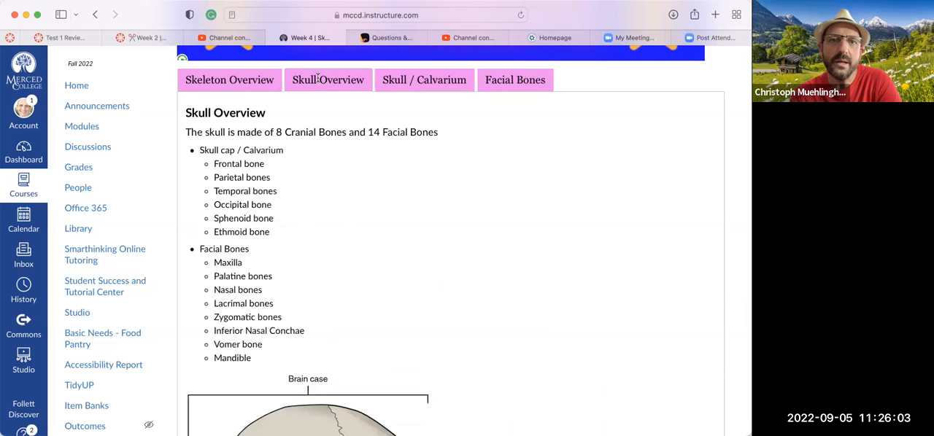
{"action": "scroll", "scroll_direction": "down", "scroll_amount": 3}
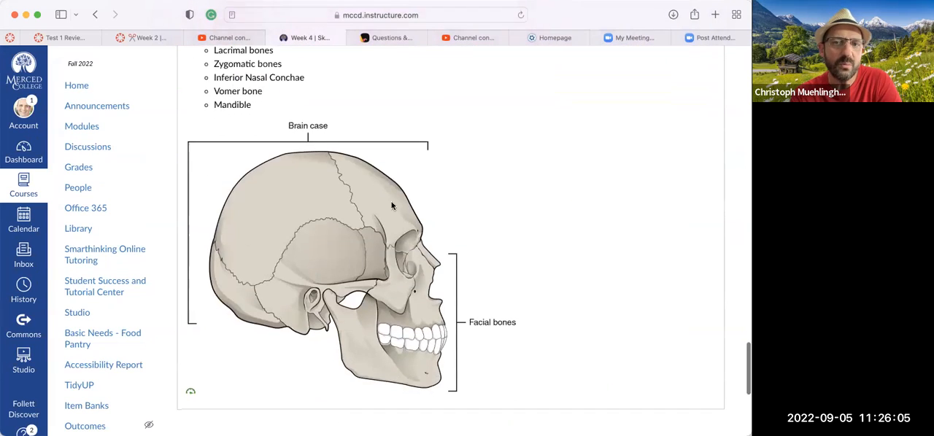
{"action": "mouse_move", "coordinate": [289, 175]}
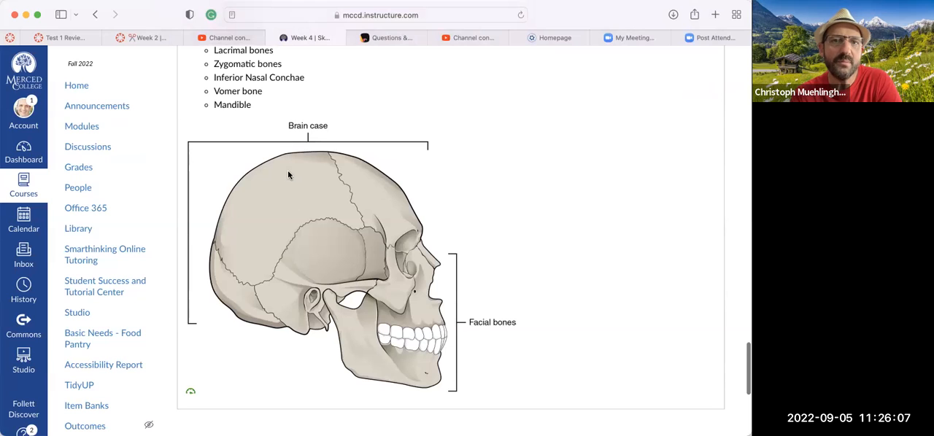
{"action": "scroll", "scroll_direction": "up", "scroll_amount": 3}
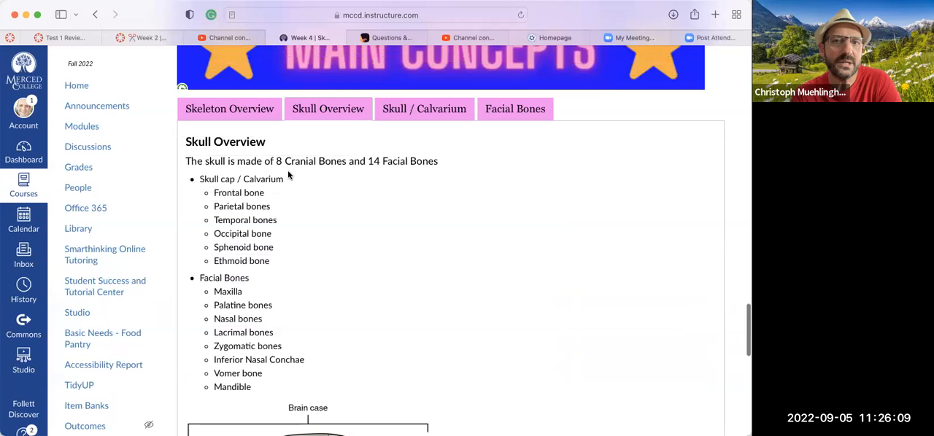
{"action": "left_click", "coordinate": [423, 108]}
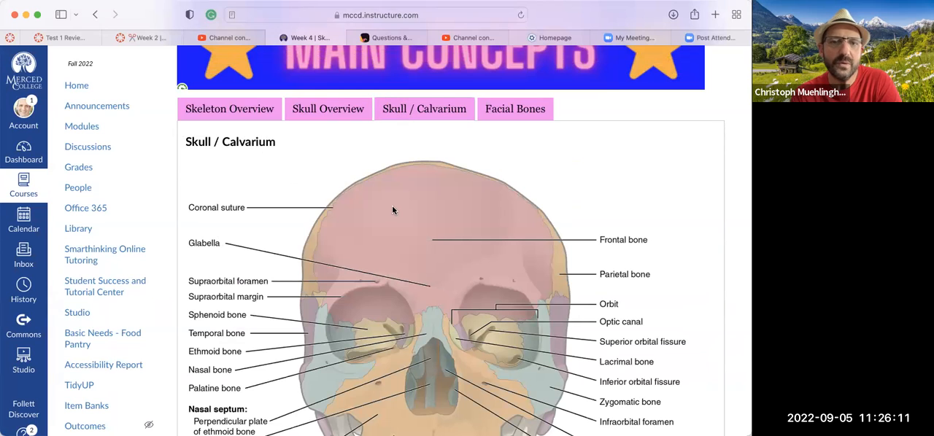
{"action": "mouse_move", "coordinate": [397, 307]}
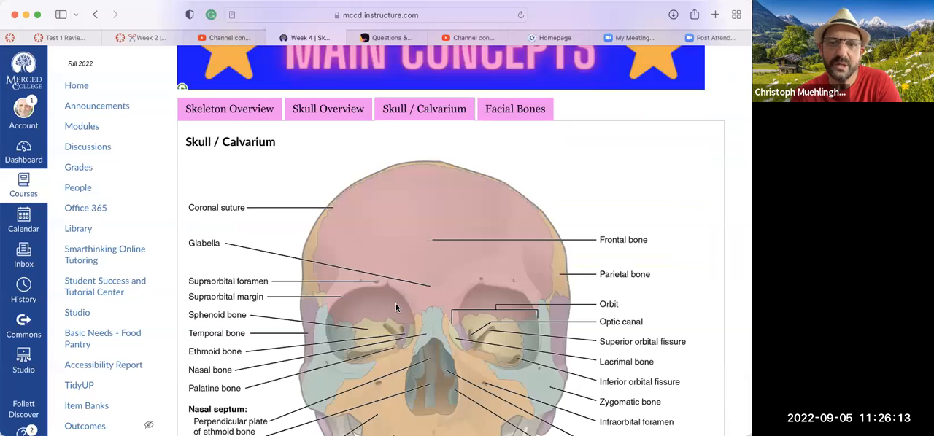
{"action": "scroll", "scroll_direction": "down", "scroll_amount": 3}
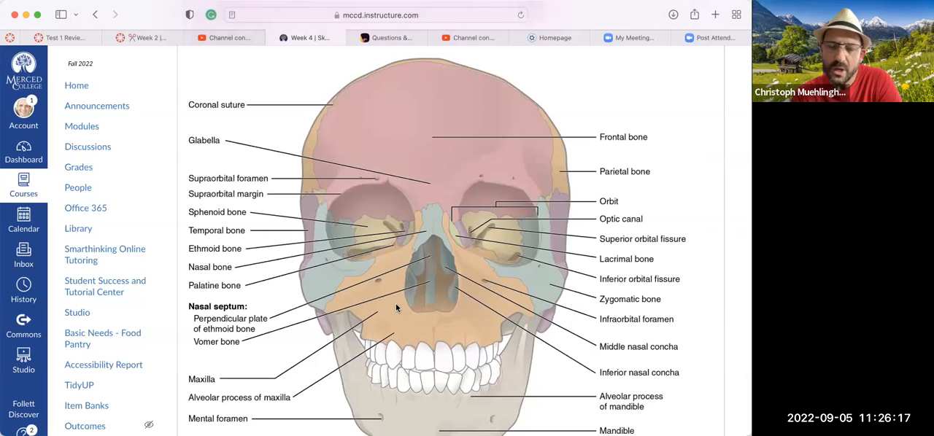
{"action": "mouse_move", "coordinate": [435, 273]}
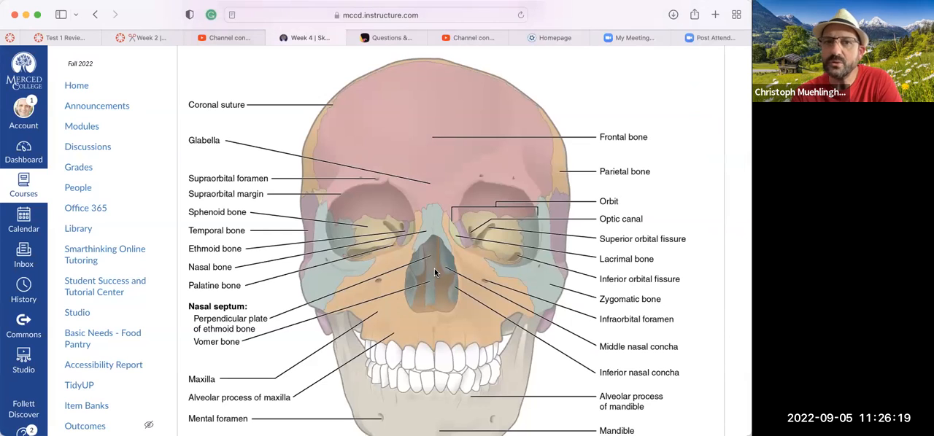
{"action": "scroll", "scroll_direction": "up", "scroll_amount": 3}
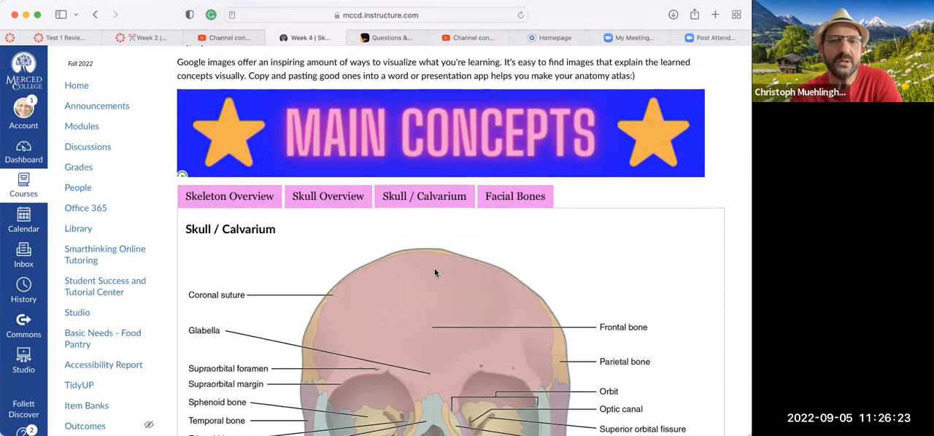
{"action": "mouse_move", "coordinate": [411, 233]}
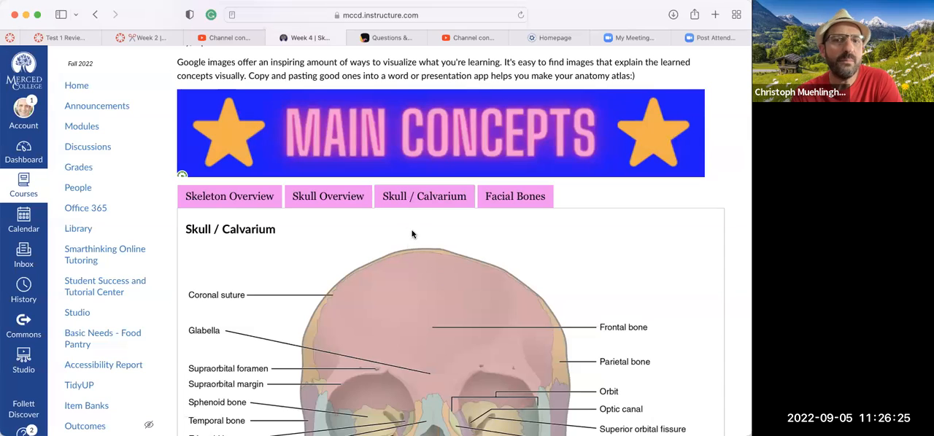
{"action": "mouse_move", "coordinate": [437, 214]}
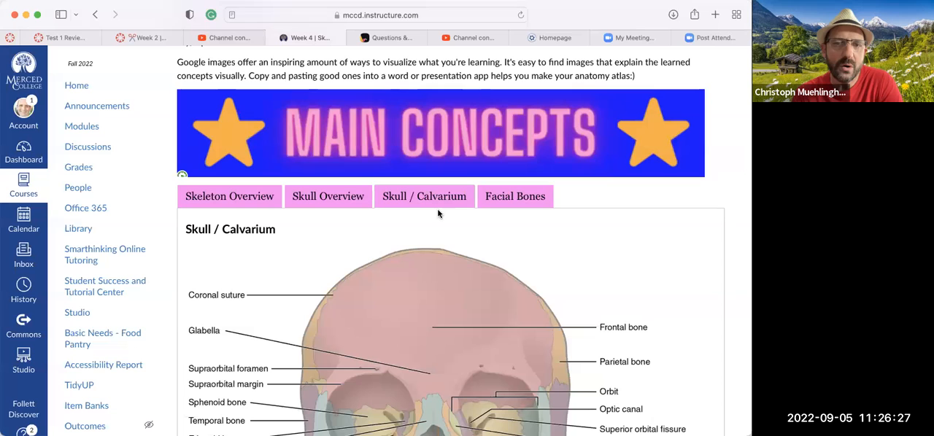
{"action": "mouse_move", "coordinate": [427, 236]}
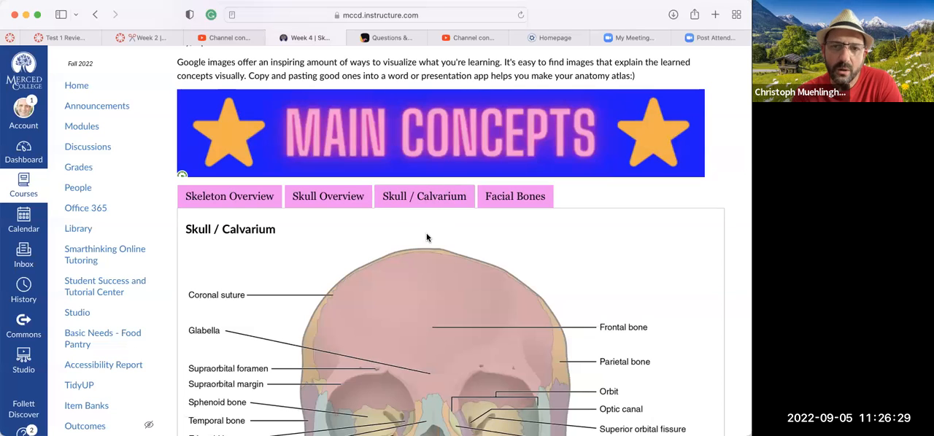
- Scroll past the Parietal and Sphenoid sections down to the Additional Information grading and time-on-task details
{"action": "scroll", "scroll_direction": "down", "scroll_amount": 3}
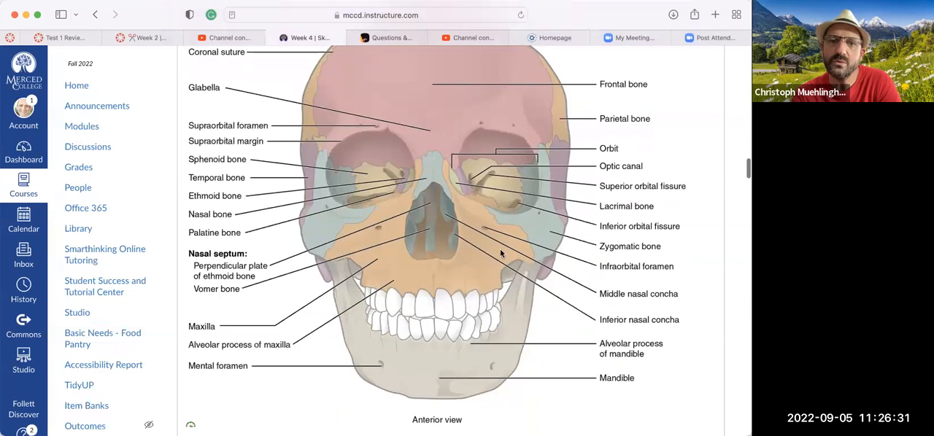
{"action": "mouse_move", "coordinate": [496, 306]}
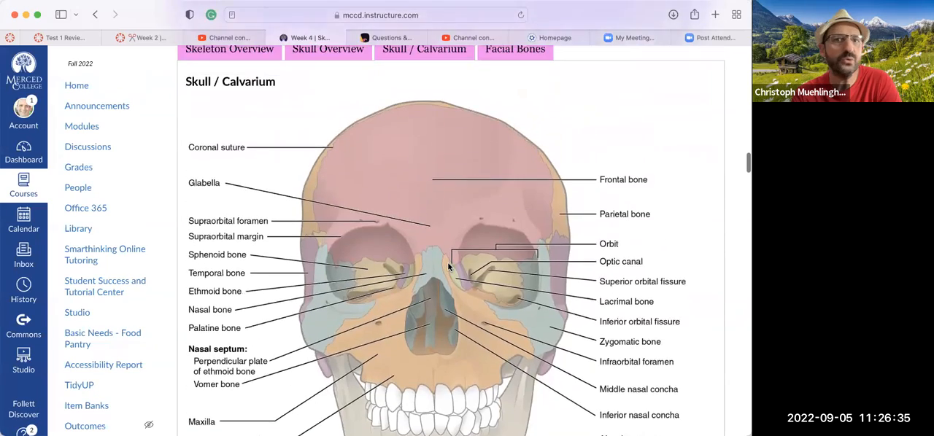
{"action": "scroll", "scroll_direction": "up", "scroll_amount": 3}
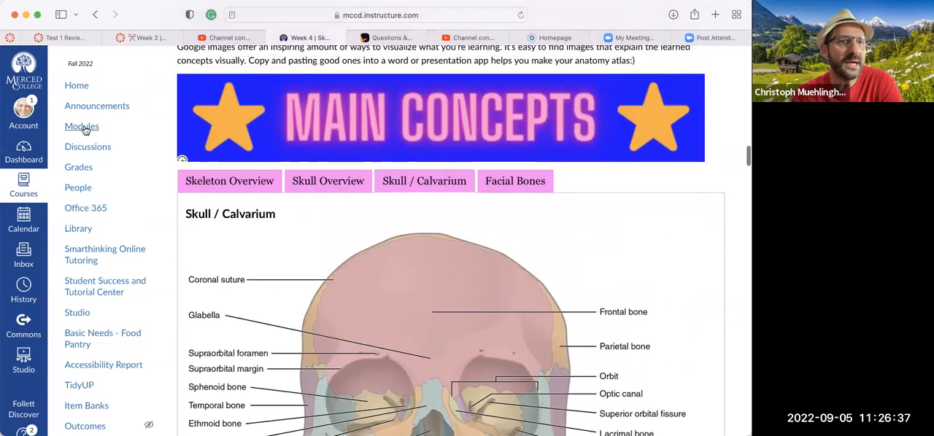
{"action": "scroll", "scroll_direction": "down", "scroll_amount": 3}
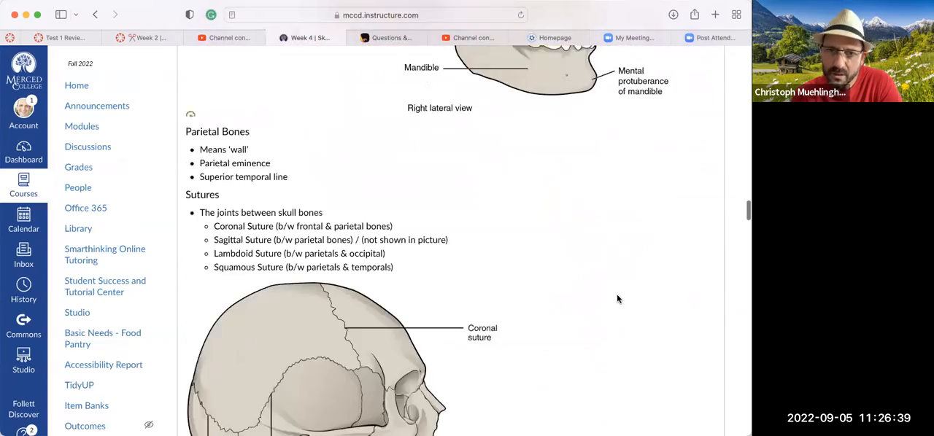
{"action": "scroll", "scroll_direction": "down", "scroll_amount": 3}
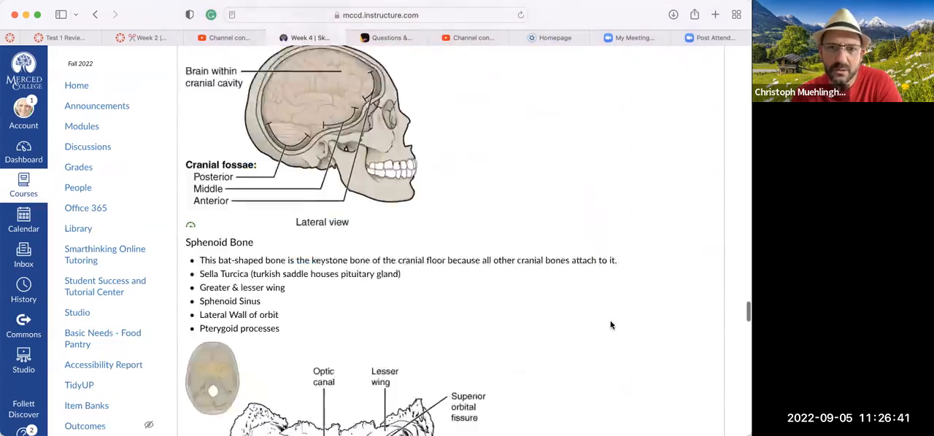
{"action": "scroll", "scroll_direction": "down", "scroll_amount": 3}
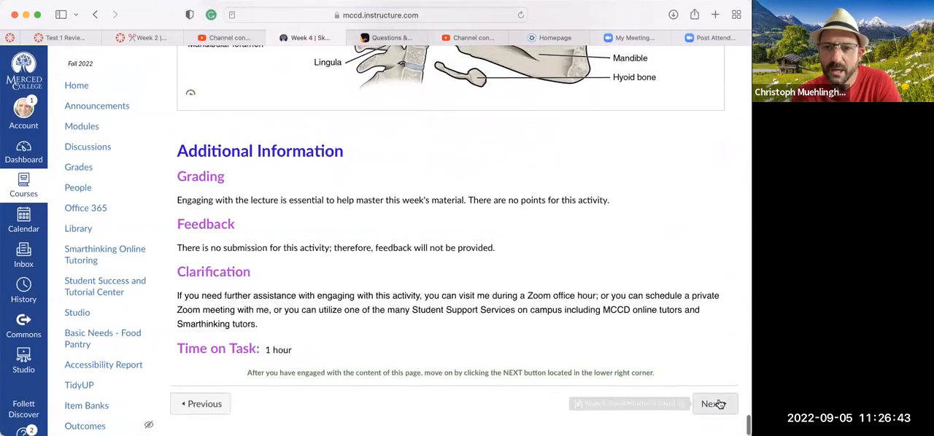
- Move on to the Week 4 | Facial Muscles page and scroll past its videos to Mugging With Muscles Overview
{"action": "left_click", "coordinate": [711, 403]}
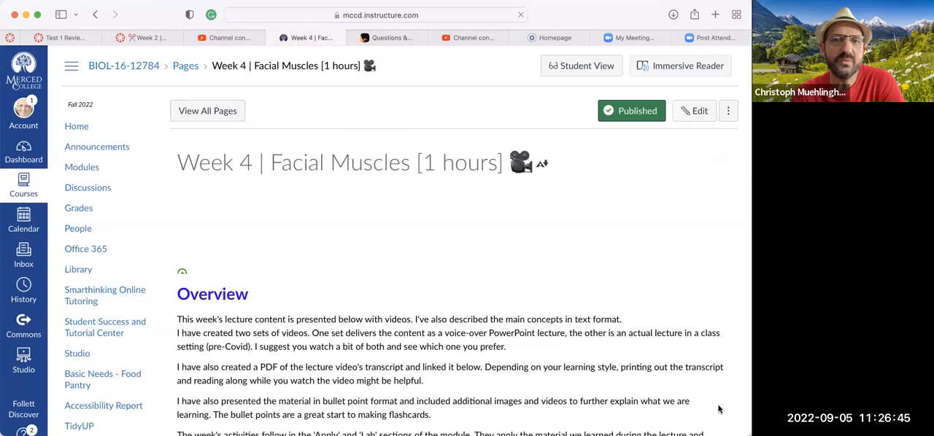
{"action": "scroll", "scroll_direction": "down", "scroll_amount": 3}
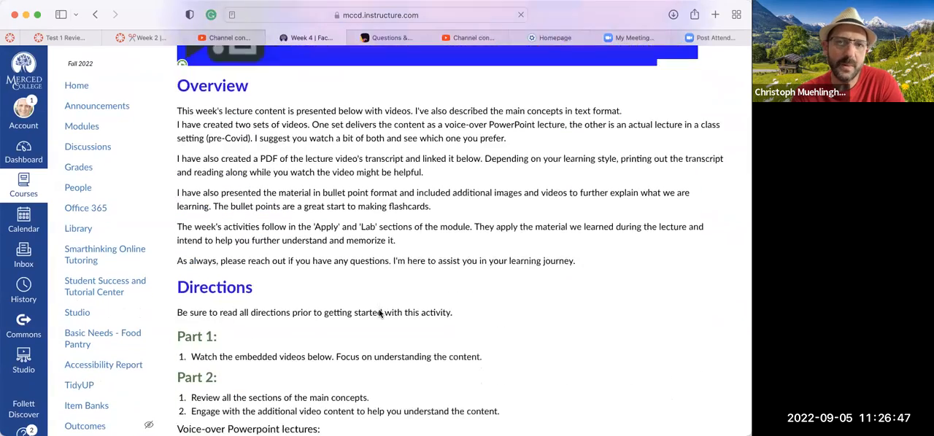
{"action": "scroll", "scroll_direction": "down", "scroll_amount": 3}
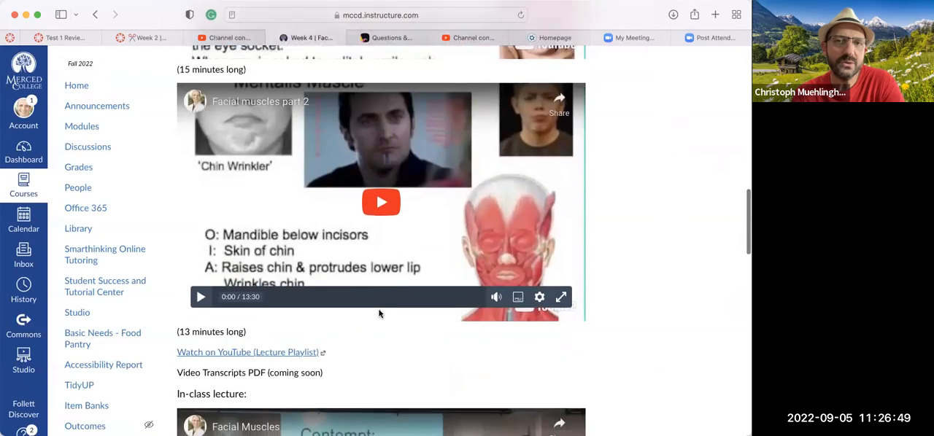
{"action": "scroll", "scroll_direction": "down", "scroll_amount": 3}
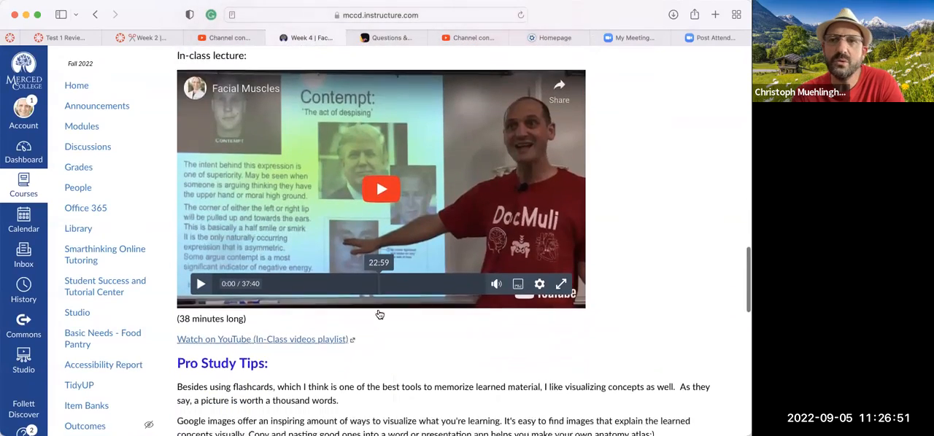
{"action": "scroll", "scroll_direction": "down", "scroll_amount": 3}
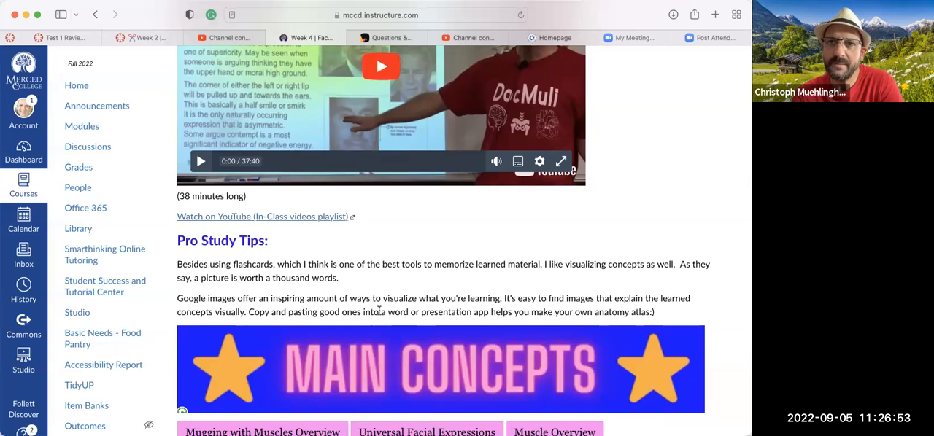
{"action": "scroll", "scroll_direction": "down", "scroll_amount": 3}
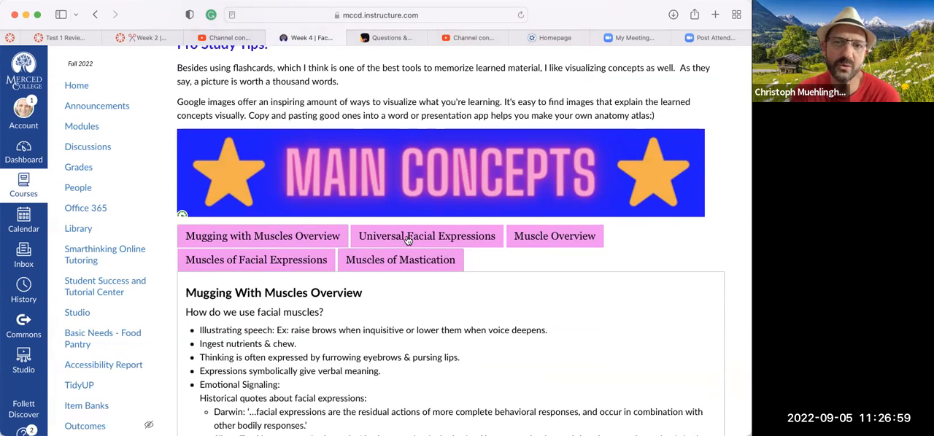
{"action": "scroll", "scroll_direction": "down", "scroll_amount": 3}
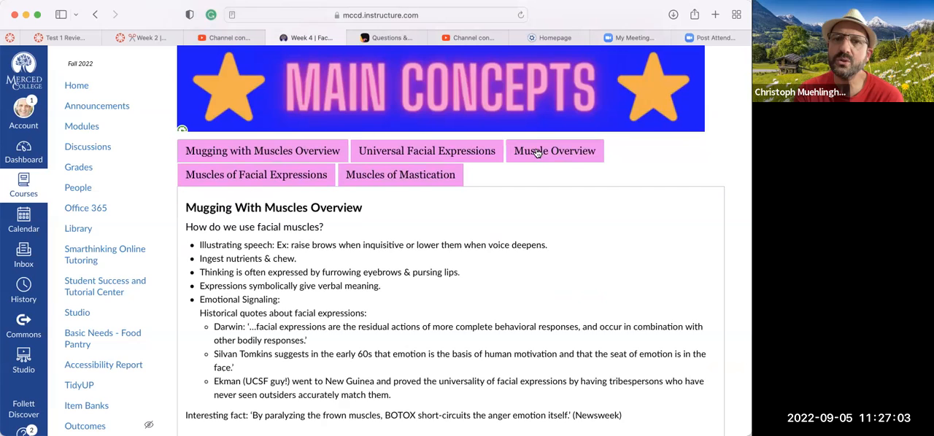
- View the Muscles of Facial Expressions section, then the Muscles of Mastication section
{"action": "left_click", "coordinate": [257, 175]}
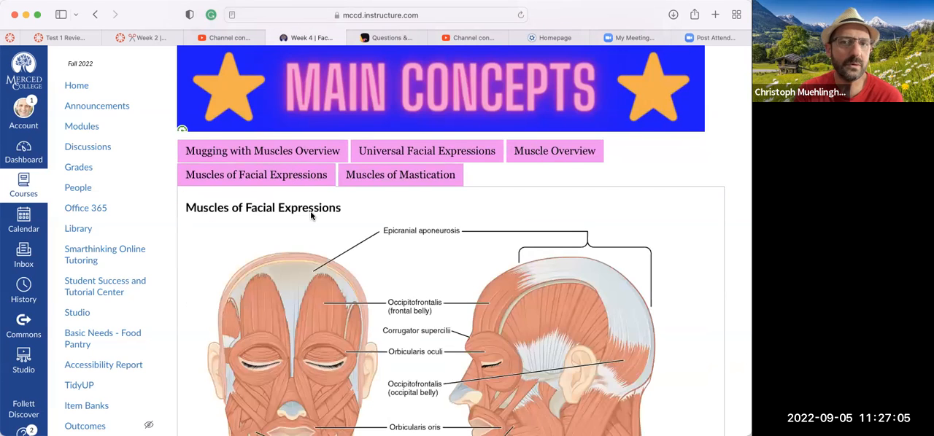
{"action": "scroll", "scroll_direction": "down", "scroll_amount": 3}
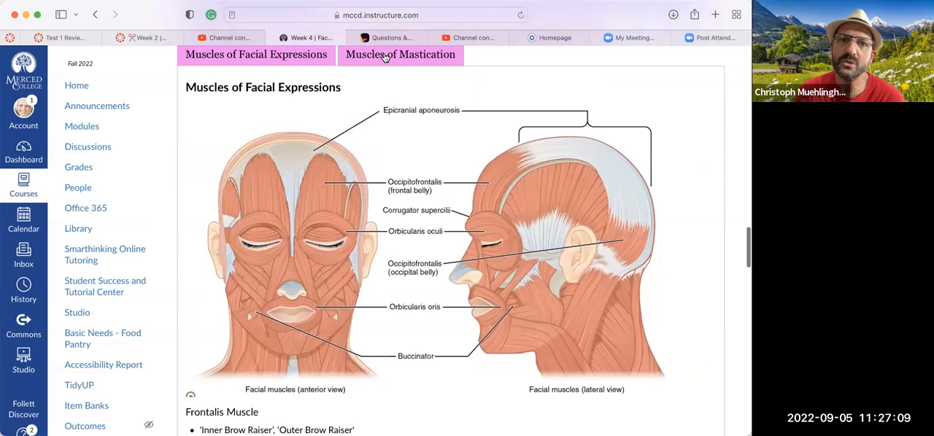
{"action": "left_click", "coordinate": [400, 54]}
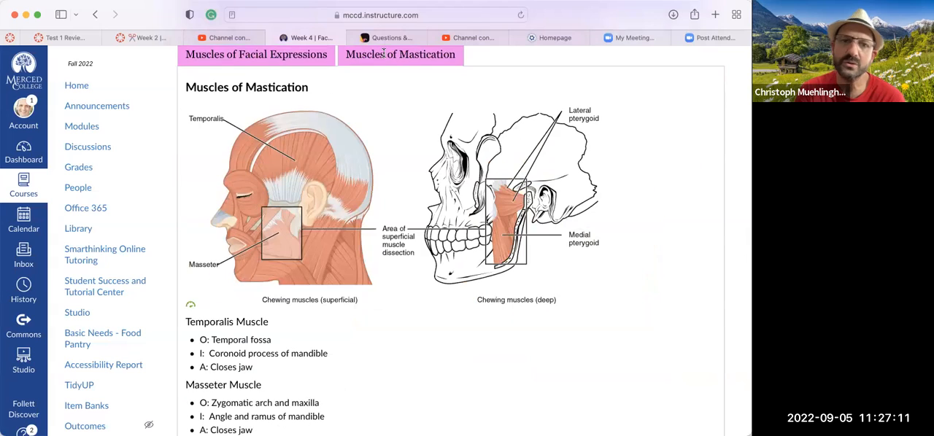
{"action": "mouse_move", "coordinate": [503, 275]}
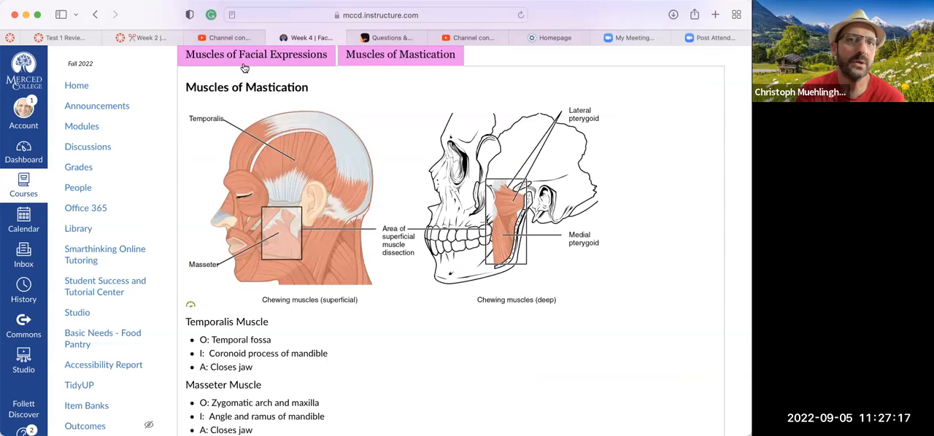
- Return to Muscles of Facial Expressions, then show the Muscle Overview on attachments, action and innervation
{"action": "left_click", "coordinate": [255, 54]}
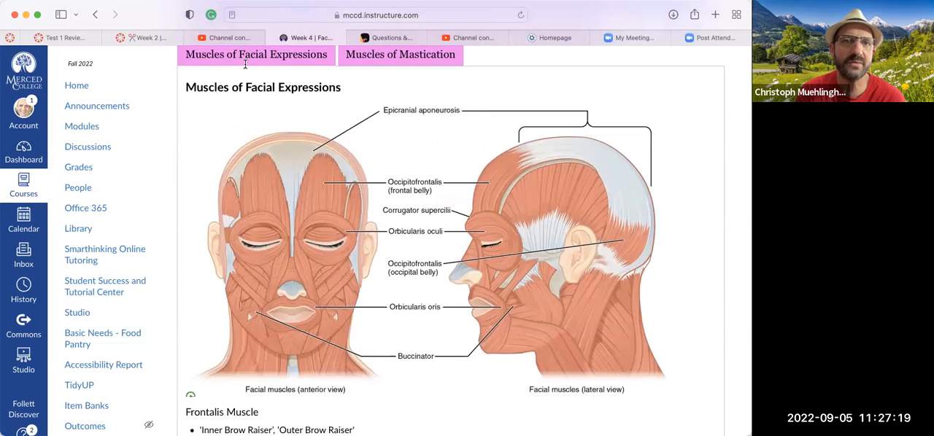
{"action": "scroll", "scroll_direction": "up", "scroll_amount": 3}
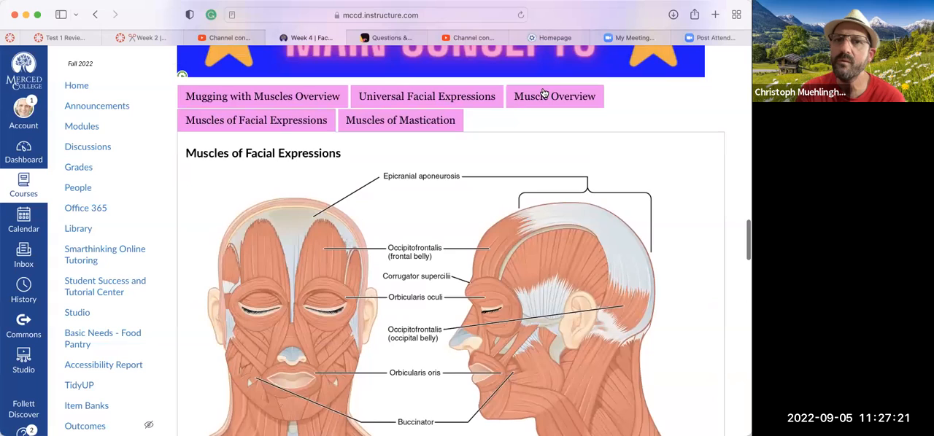
{"action": "left_click", "coordinate": [554, 96]}
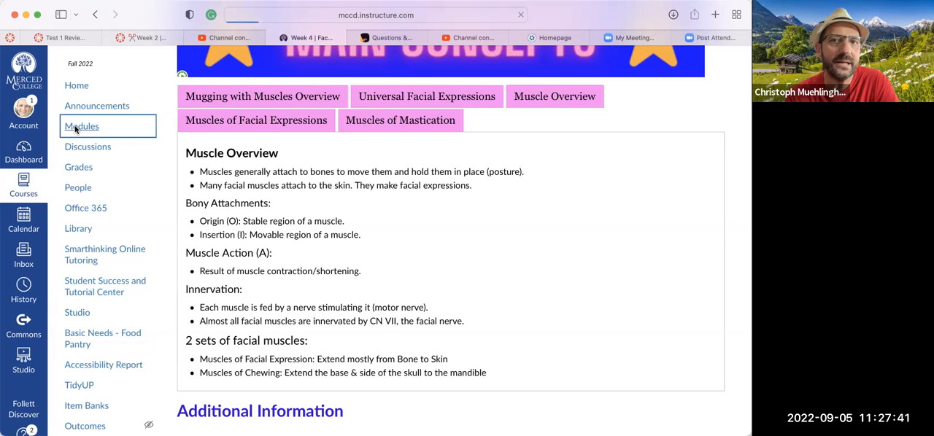
- Return to the Modules page and scroll through Week 4's items down to the lab and wrap-up
{"action": "left_click", "coordinate": [82, 125]}
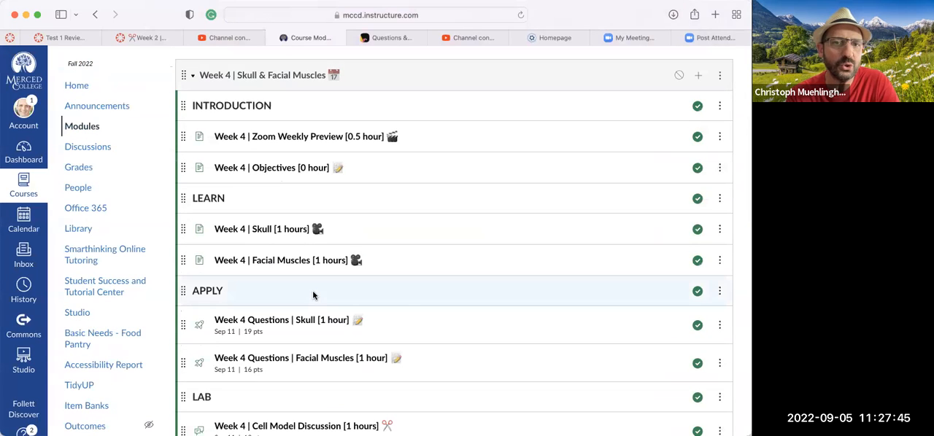
{"action": "scroll", "scroll_direction": "down", "scroll_amount": 3}
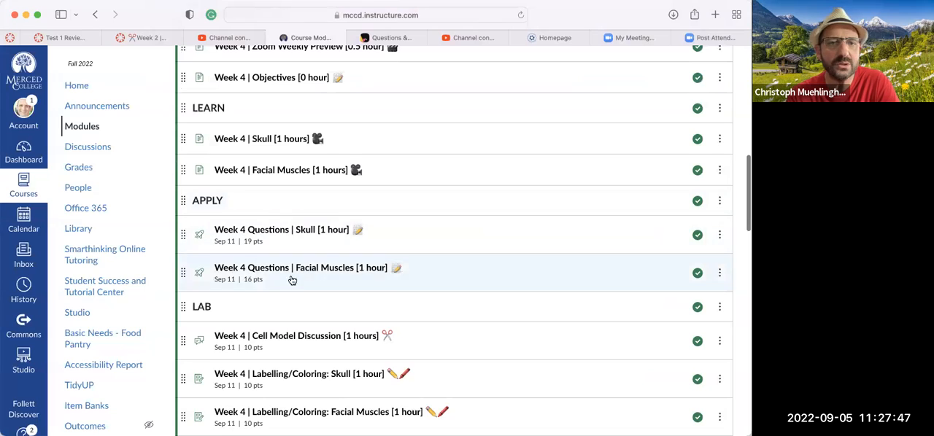
{"action": "scroll", "scroll_direction": "down", "scroll_amount": 3}
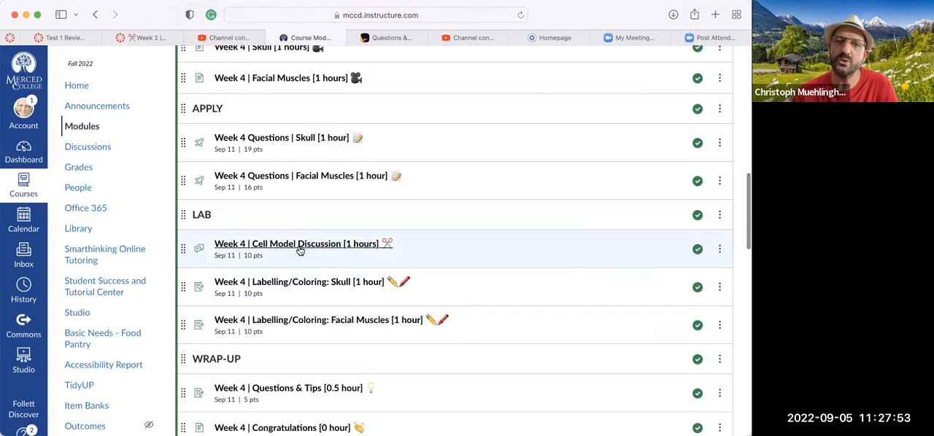
{"action": "mouse_move", "coordinate": [299, 248]}
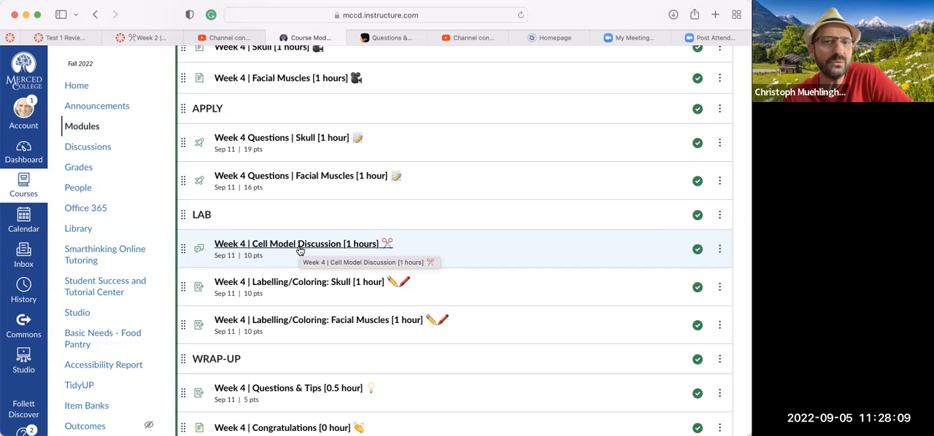
{"action": "scroll", "scroll_direction": "down", "scroll_amount": 3}
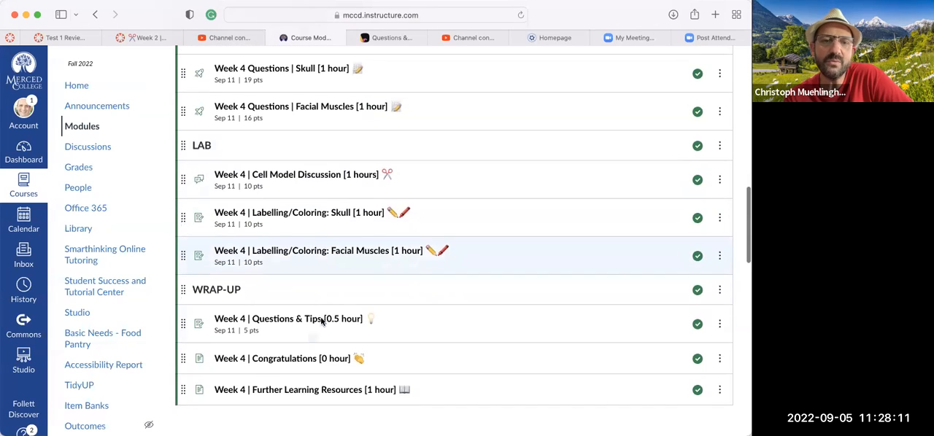